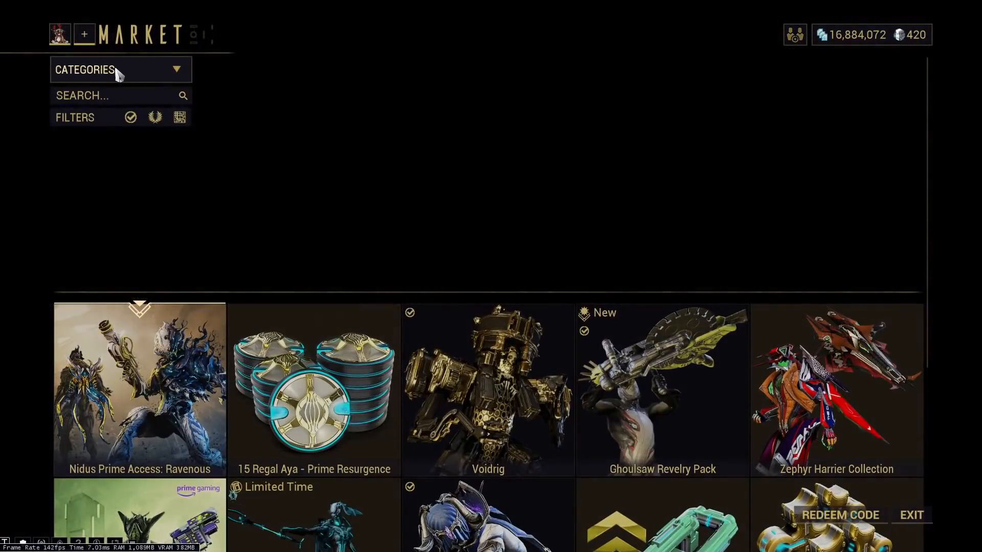
Show Popular market items and browse the limited-time Conquera ribbon items and Winter packs.
click(120, 69)
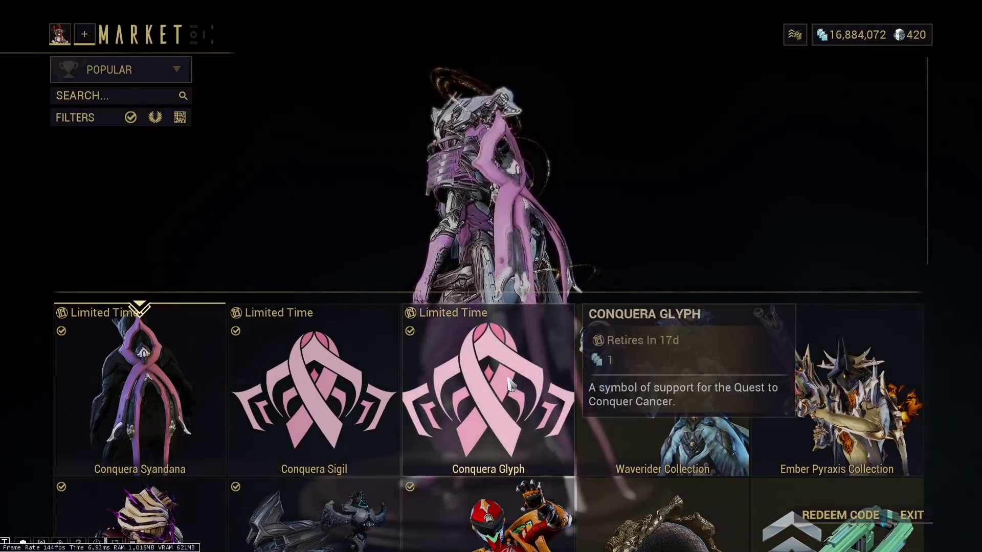
scroll(down, 3)
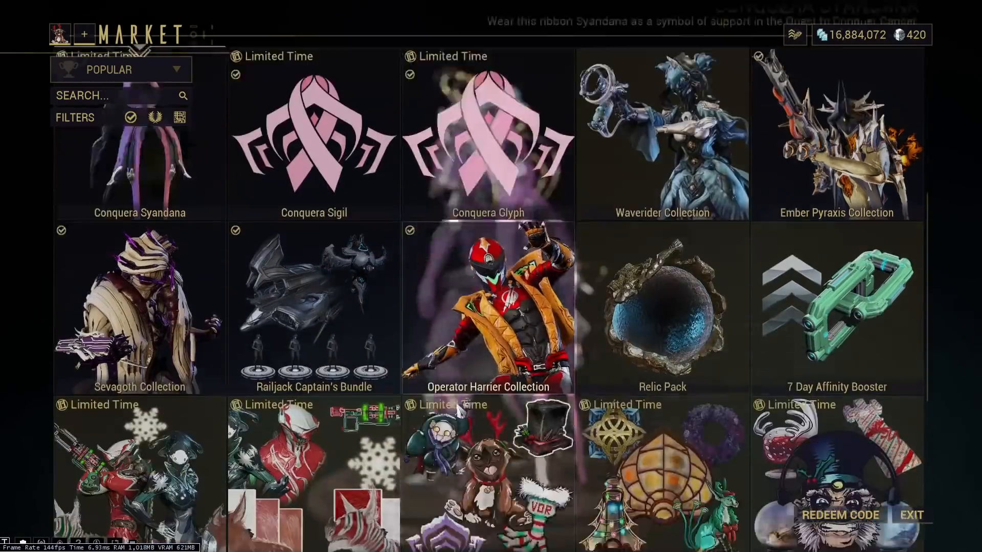
scroll(down, 3)
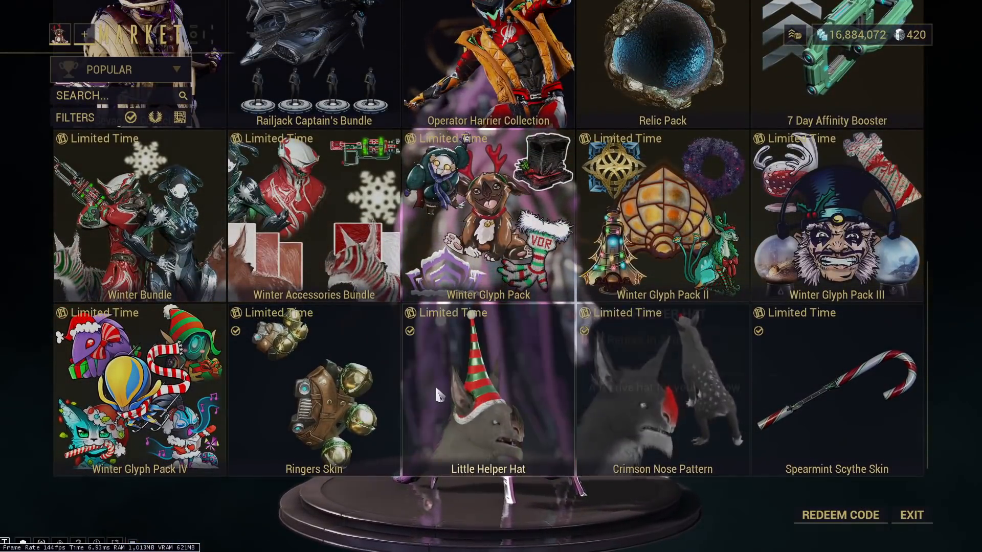
click(837, 388)
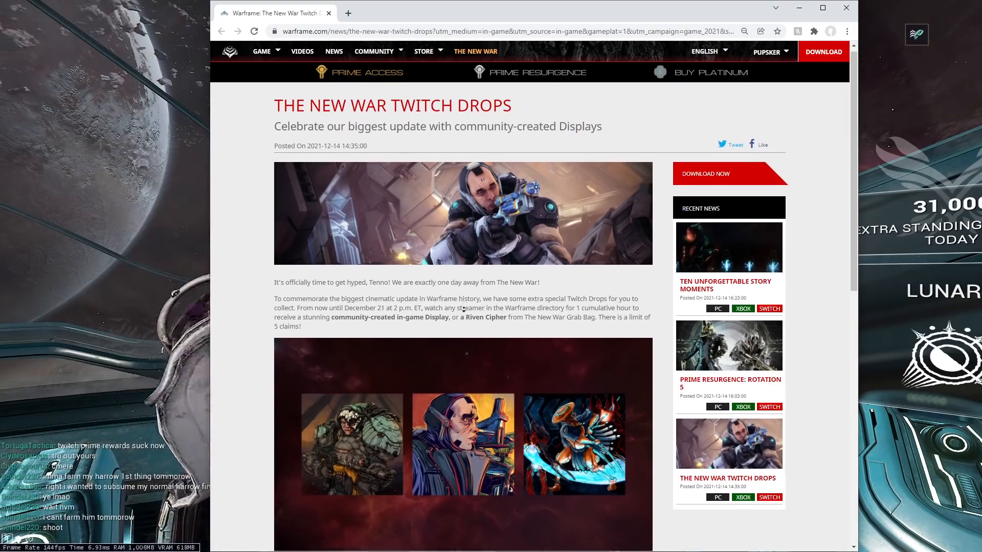
Scroll The New War Twitch Drops article down to the community-created Display artworks.
scroll(down, 3)
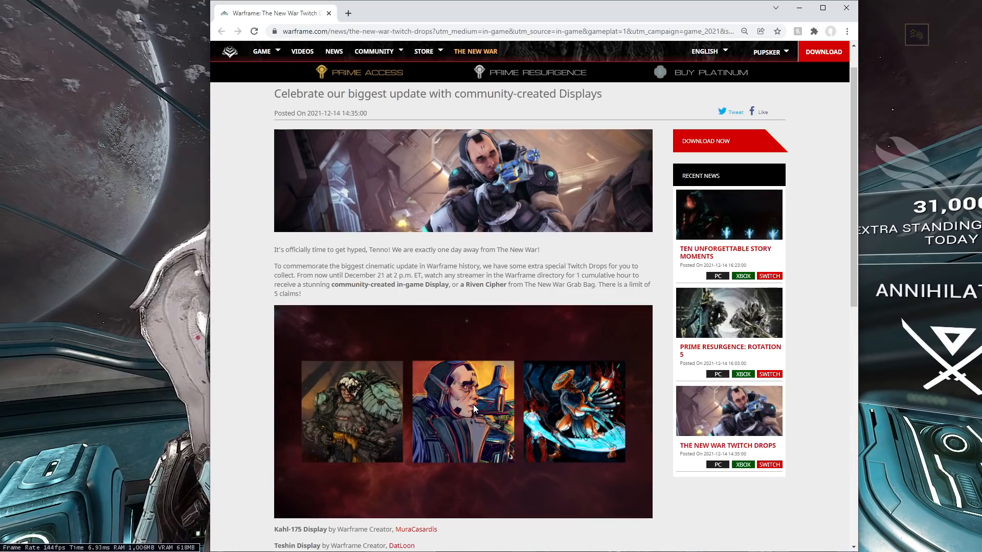
mouse_move(443, 418)
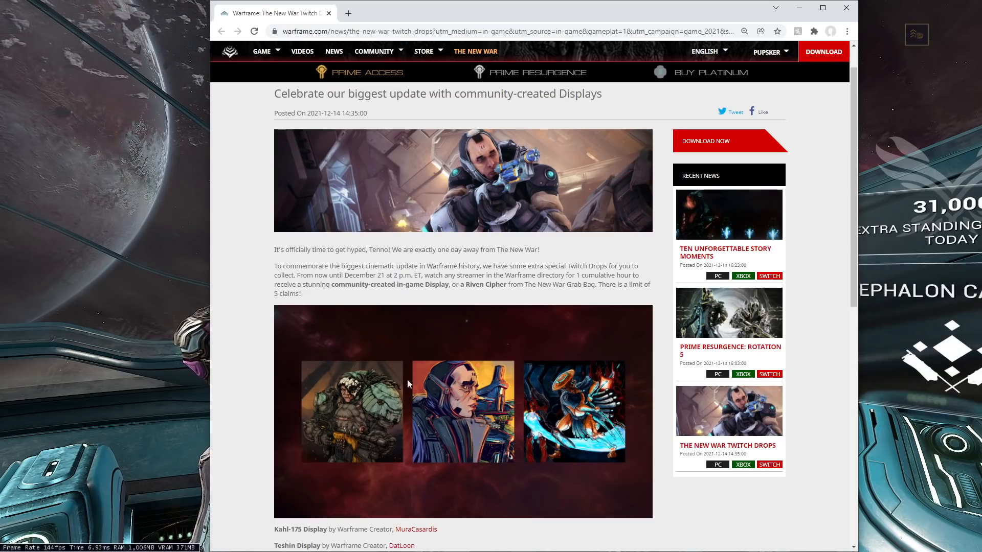
mouse_move(588, 340)
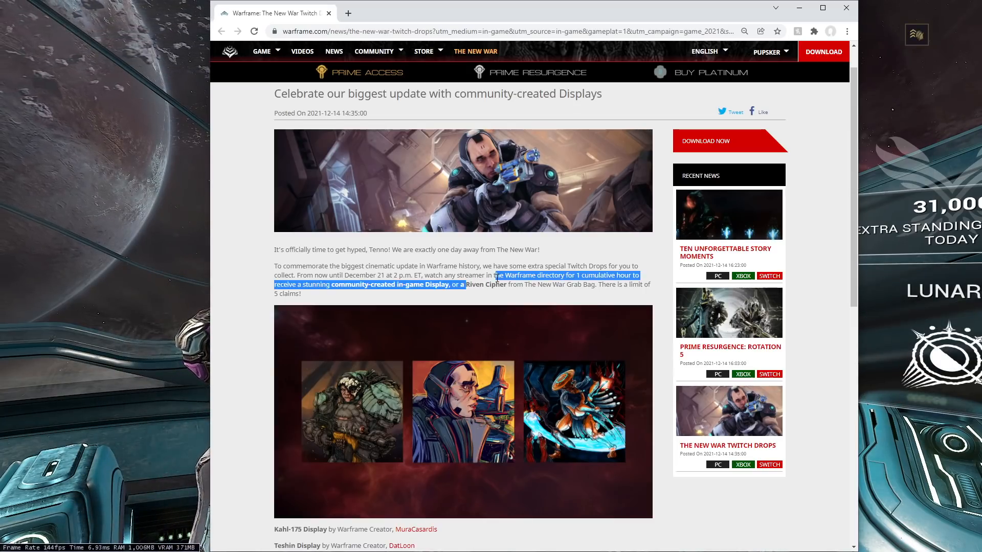
click(508, 288)
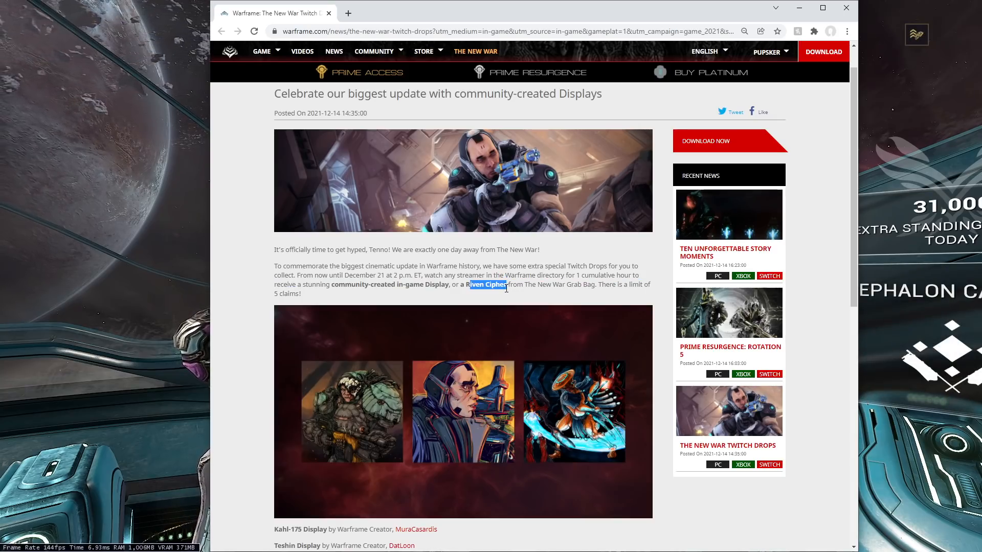
click(482, 289)
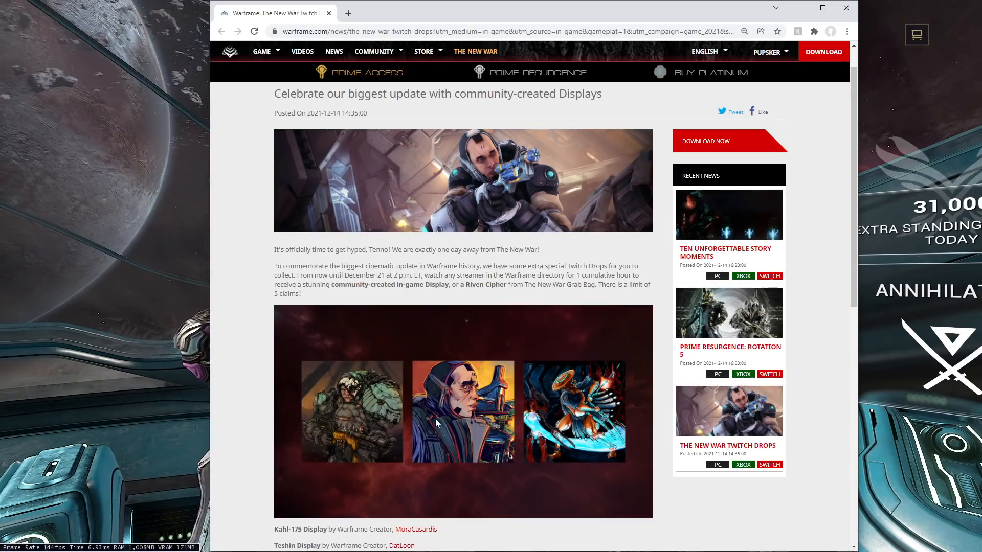
mouse_move(559, 246)
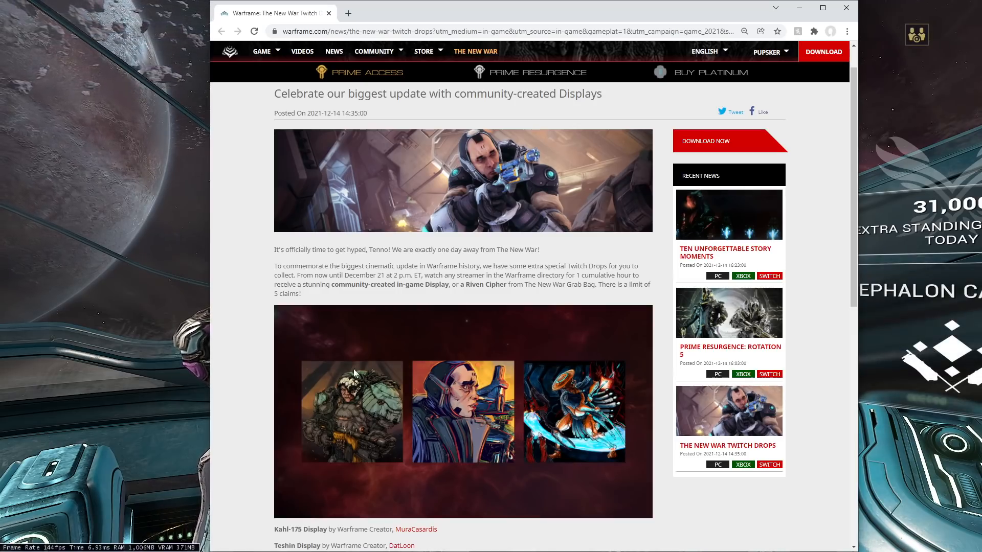
mouse_move(542, 307)
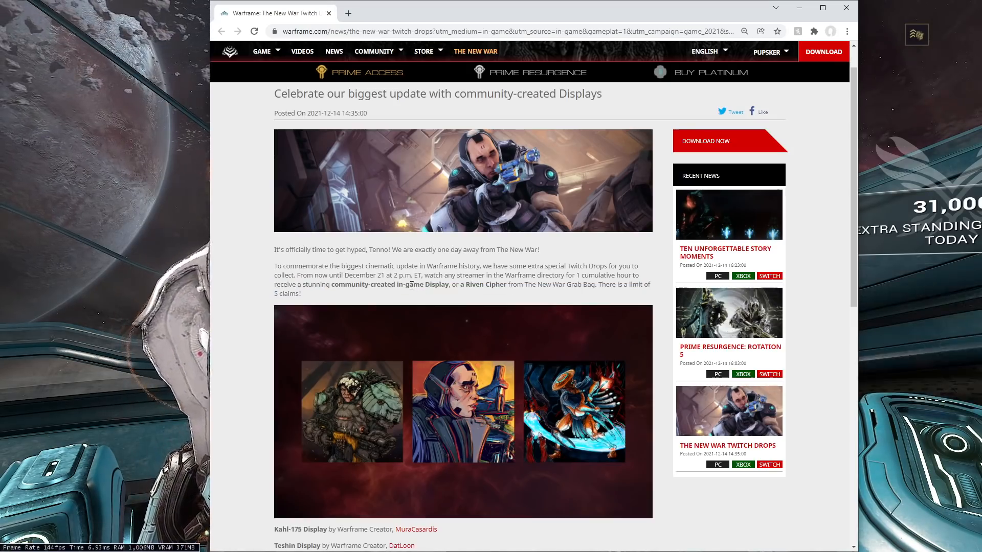
drag(424, 275, 515, 275)
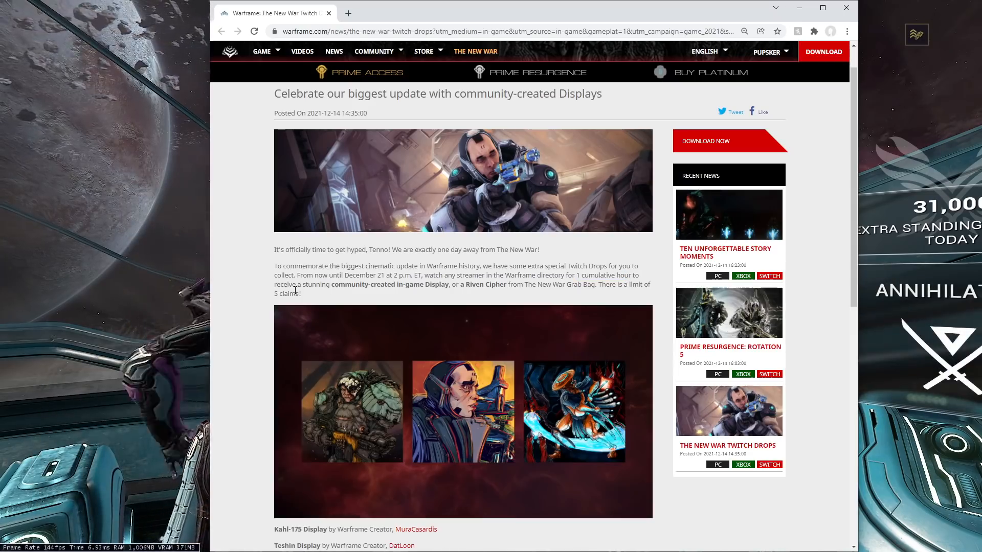
drag(391, 275, 301, 294)
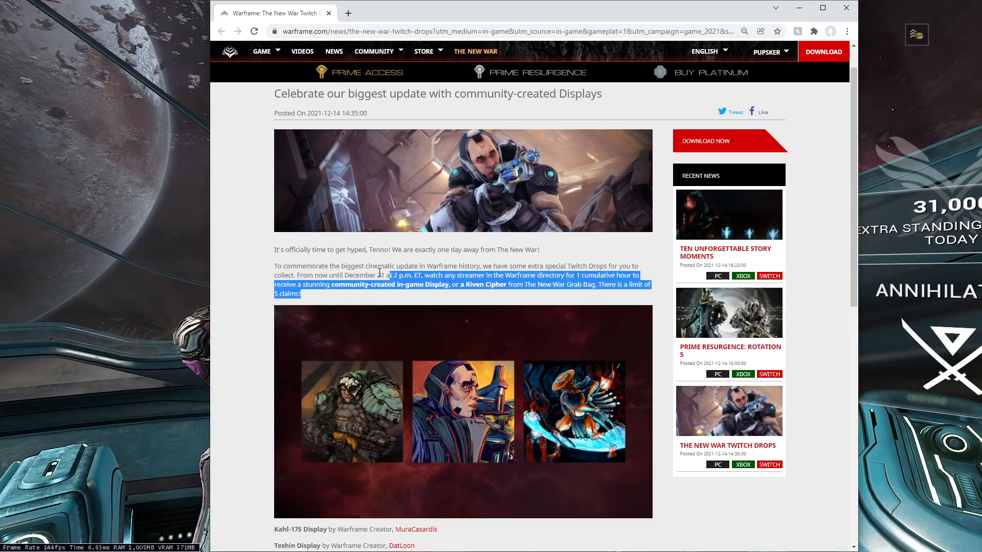
click(569, 276)
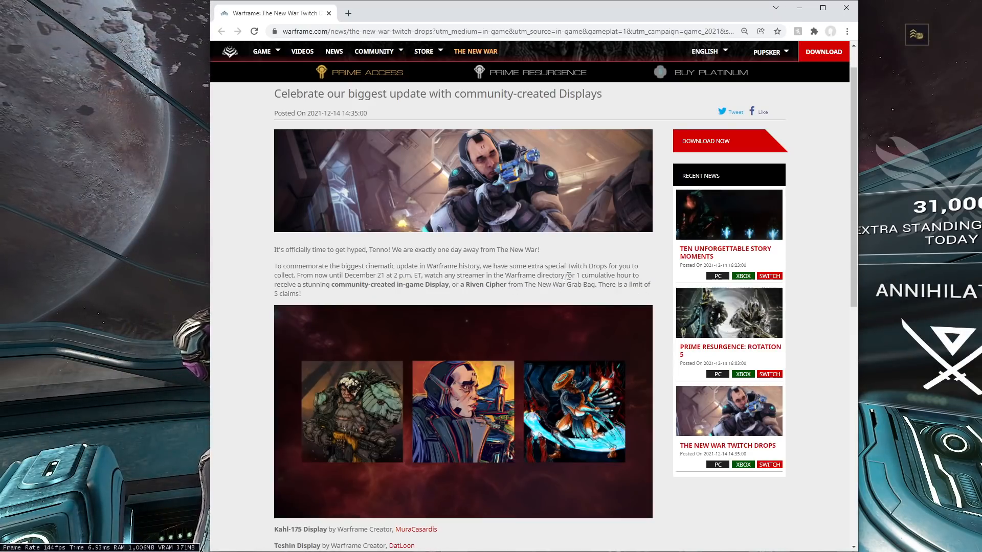
drag(598, 285, 302, 294)
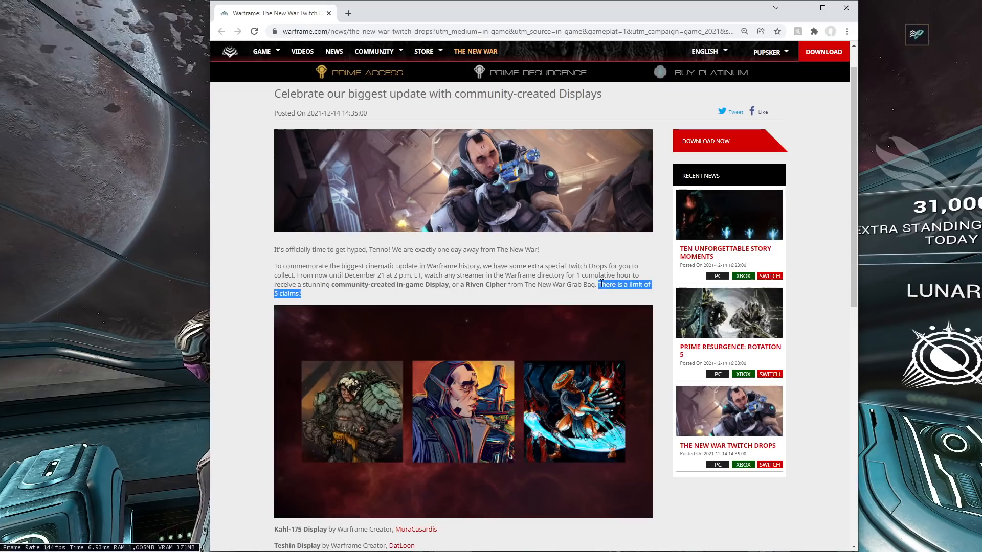
click(620, 300)
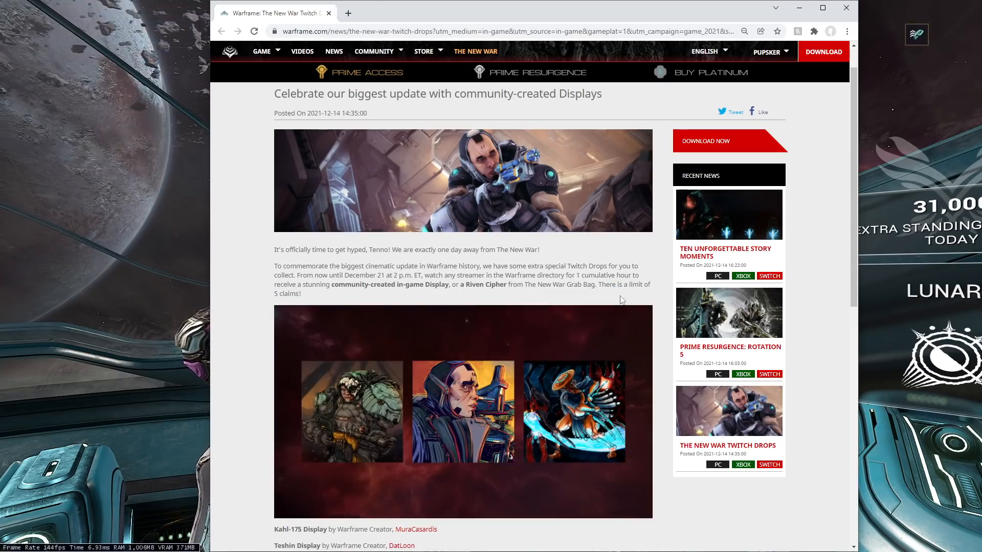
drag(598, 285, 301, 295)
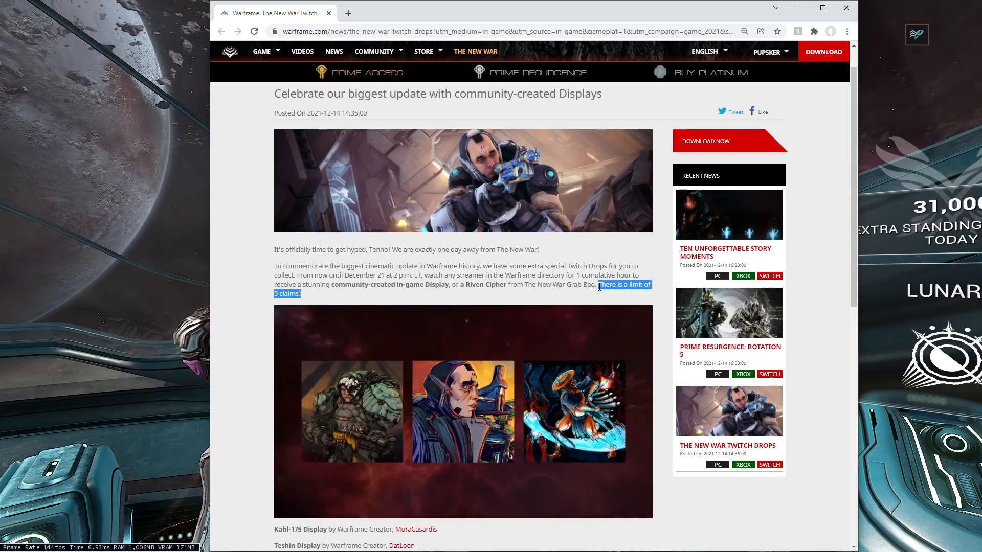
drag(598, 285, 583, 276)
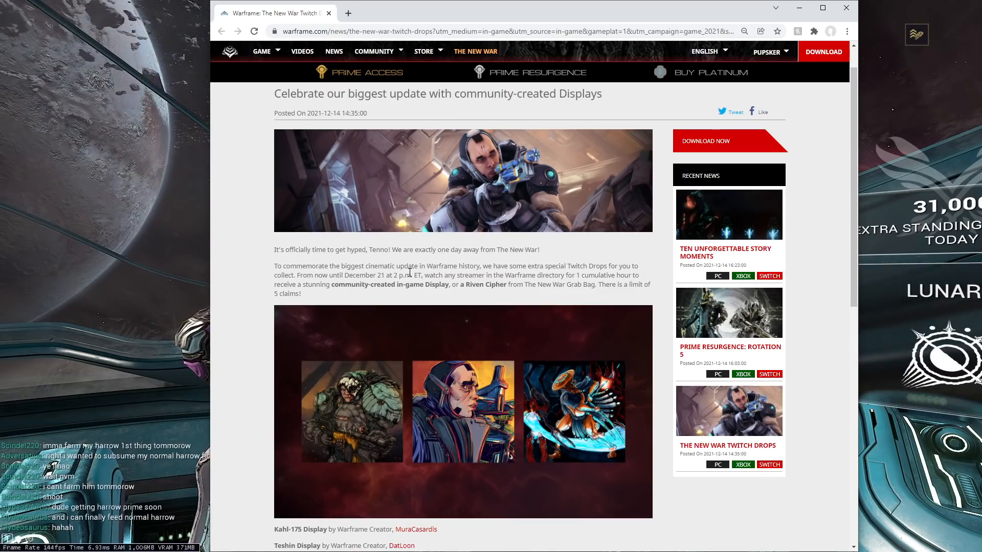
mouse_move(518, 279)
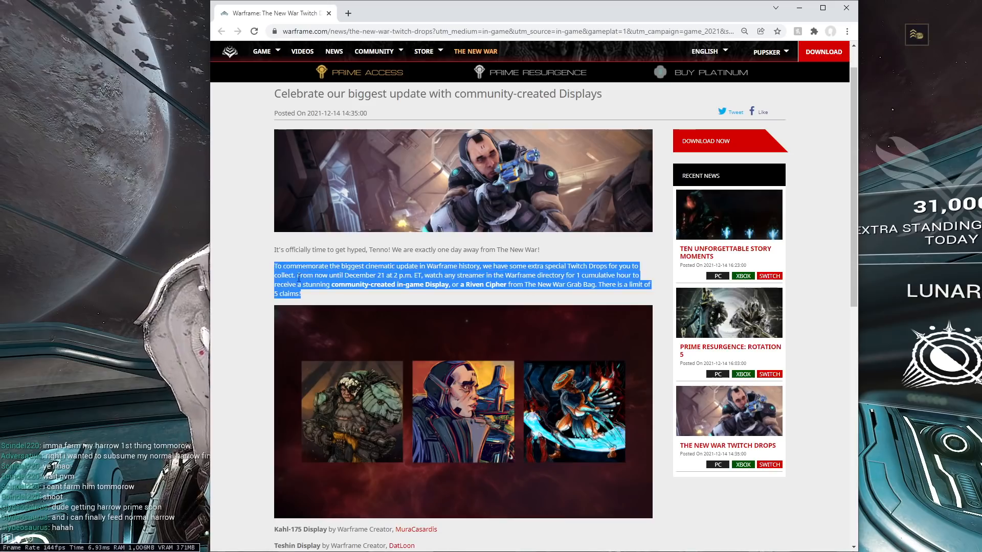
Highlight the drop description paragraph and view the Twitch Drops infographic full-size.
click(319, 276)
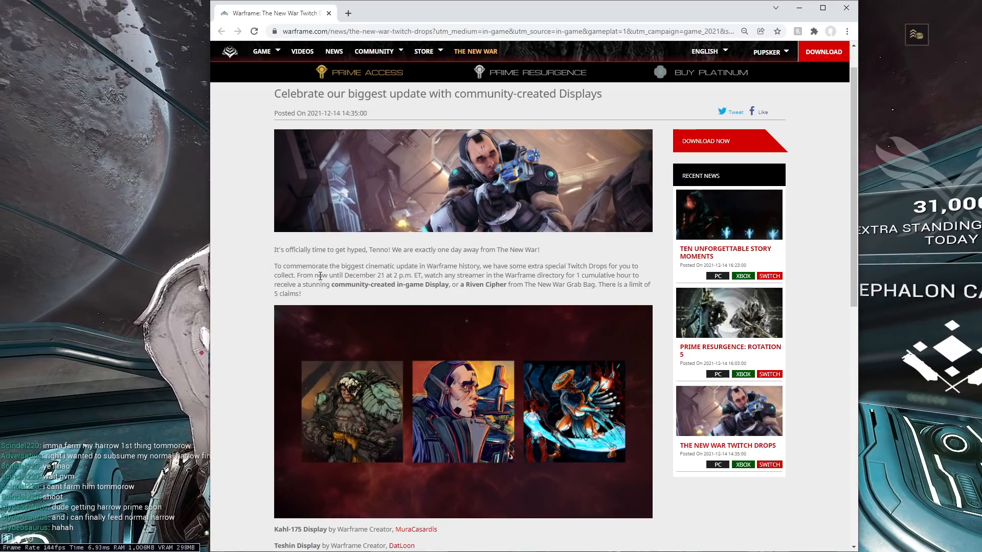
drag(318, 266, 301, 294)
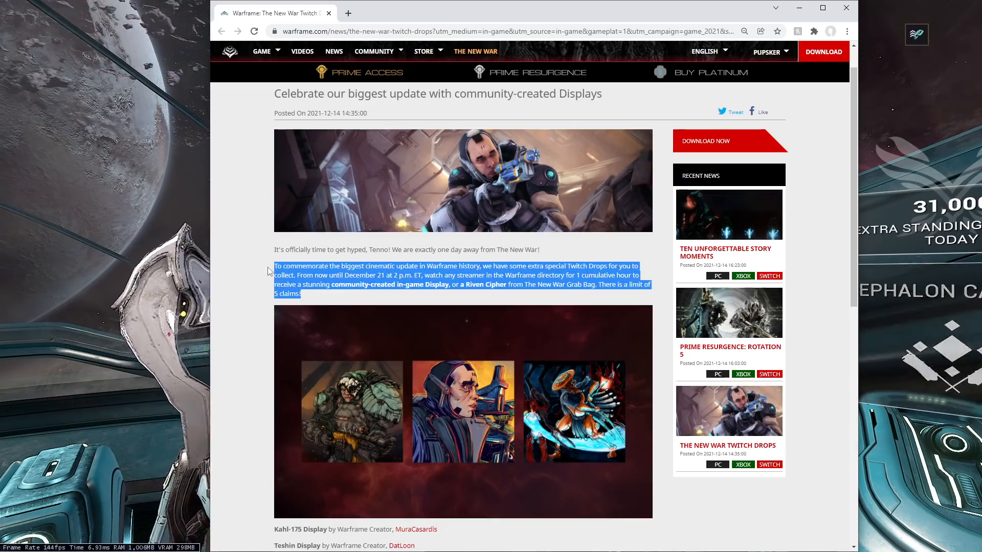
click(563, 316)
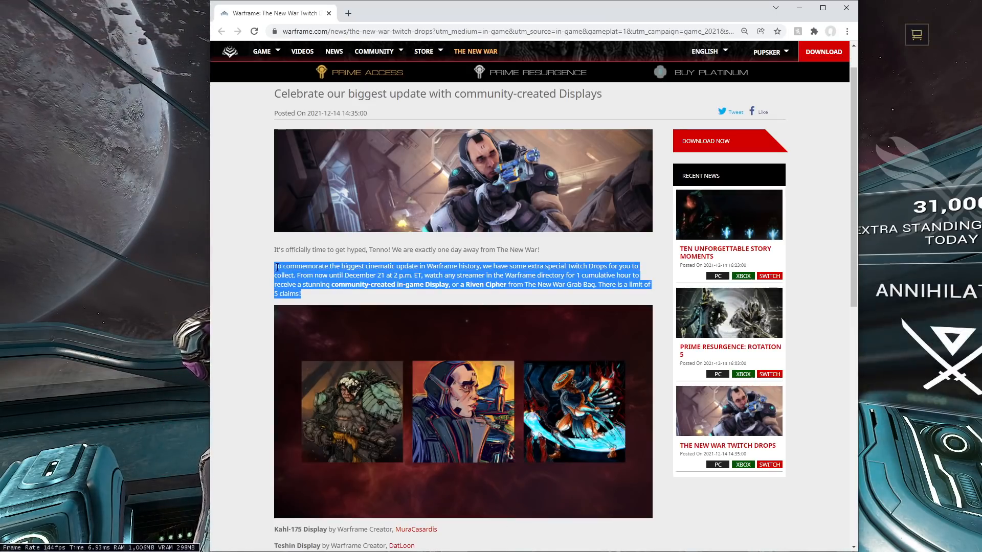
click(316, 297)
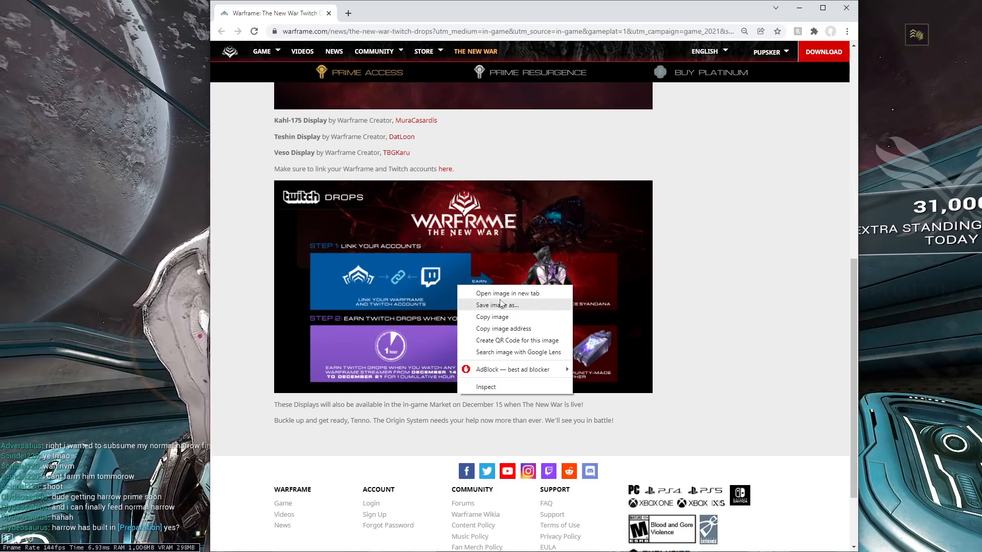
click(507, 293)
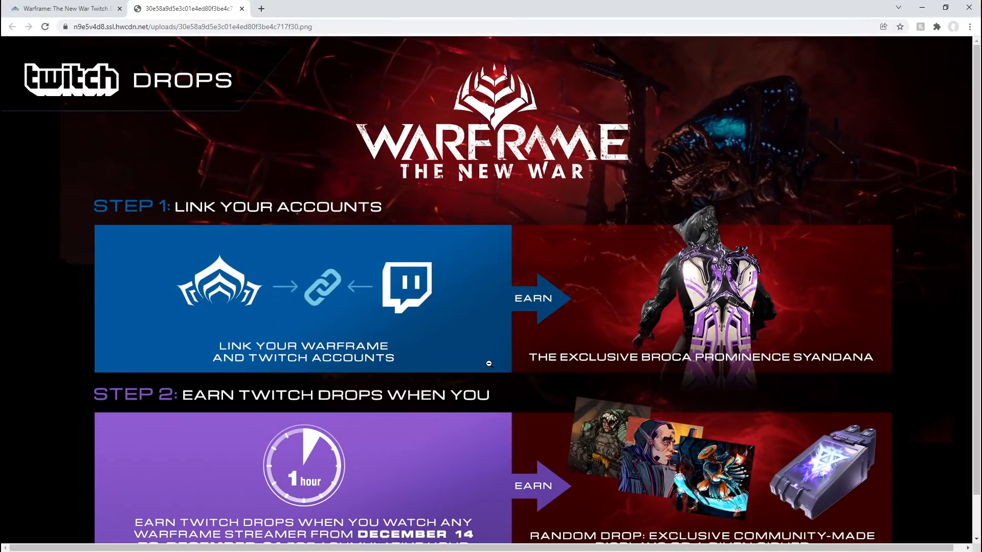
mouse_move(542, 363)
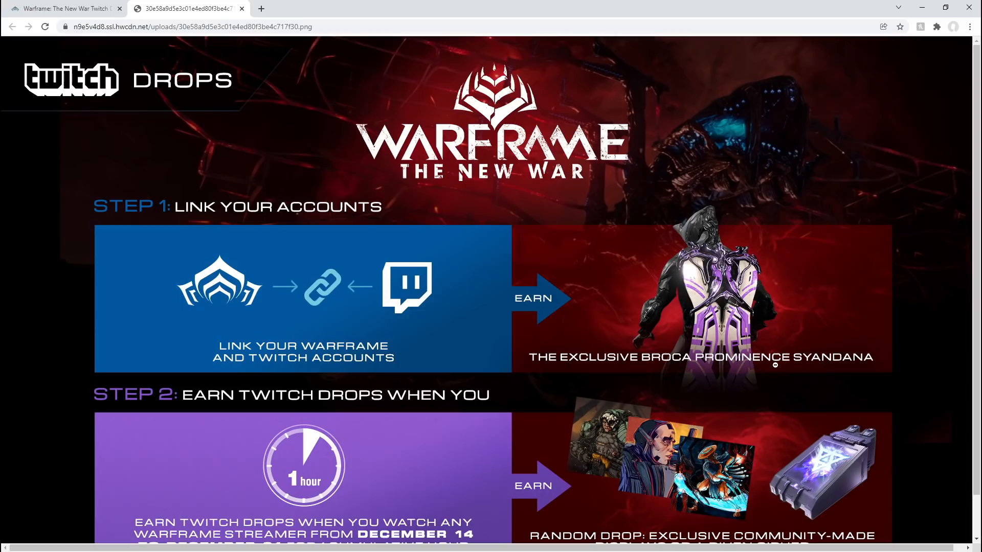
mouse_move(613, 332)
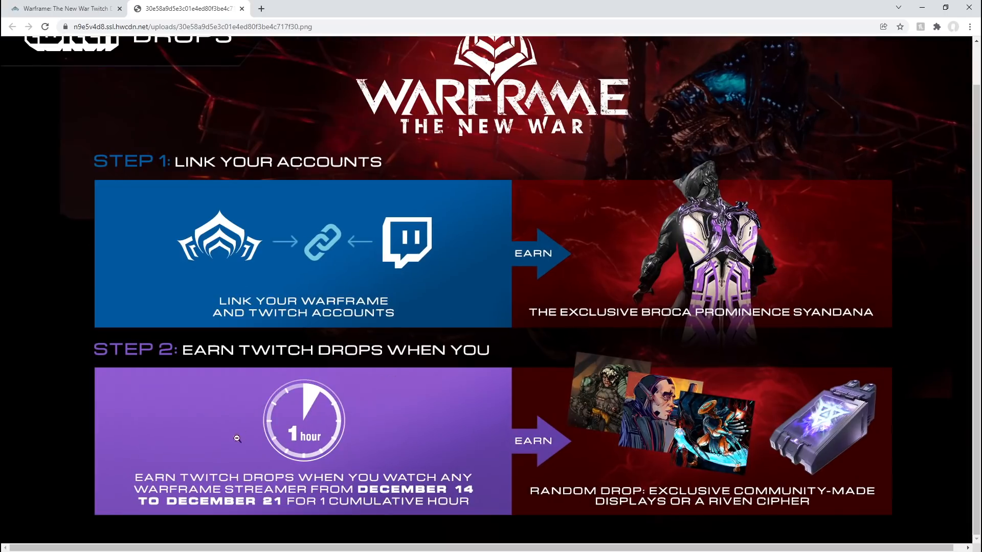
mouse_move(357, 433)
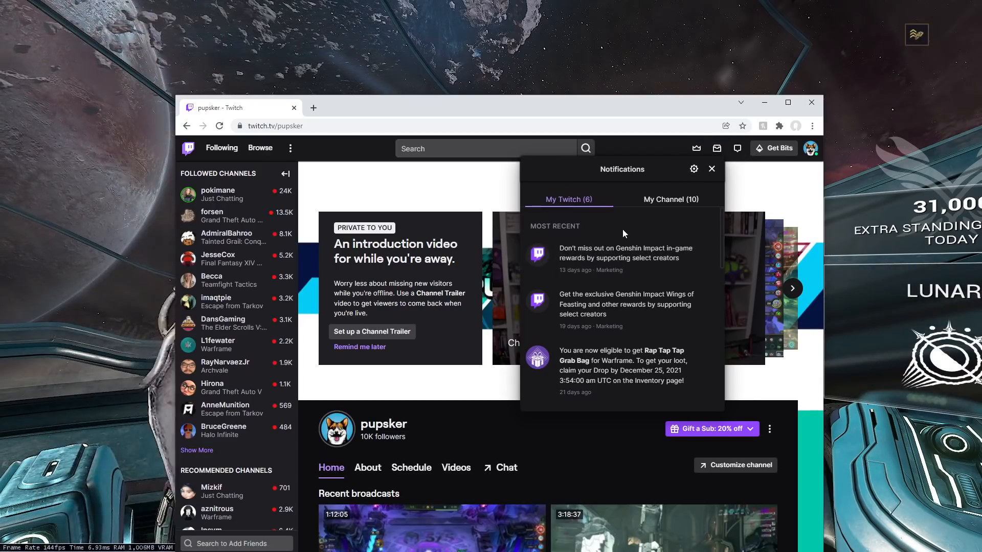
mouse_move(718, 148)
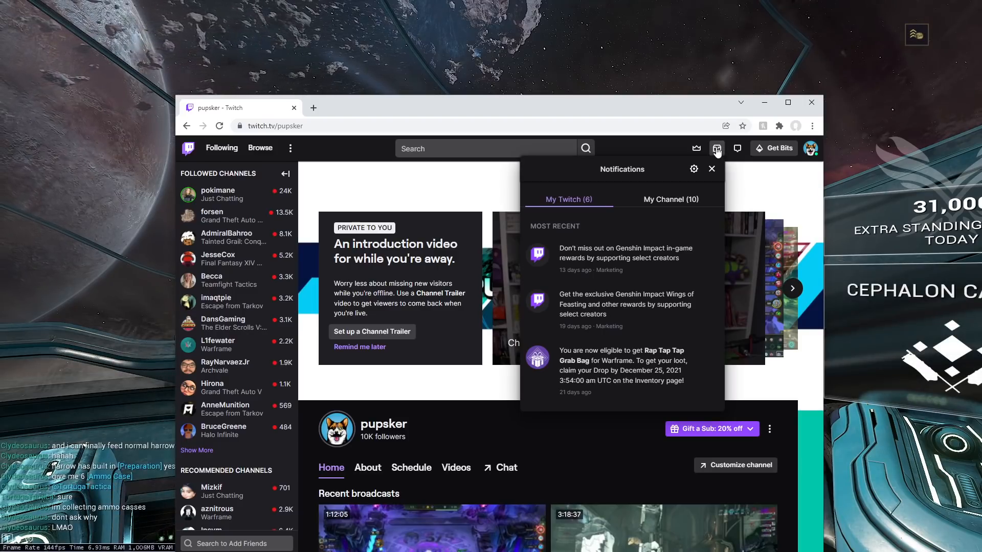
Close the notifications list on the pupsker Twitch channel page.
click(717, 149)
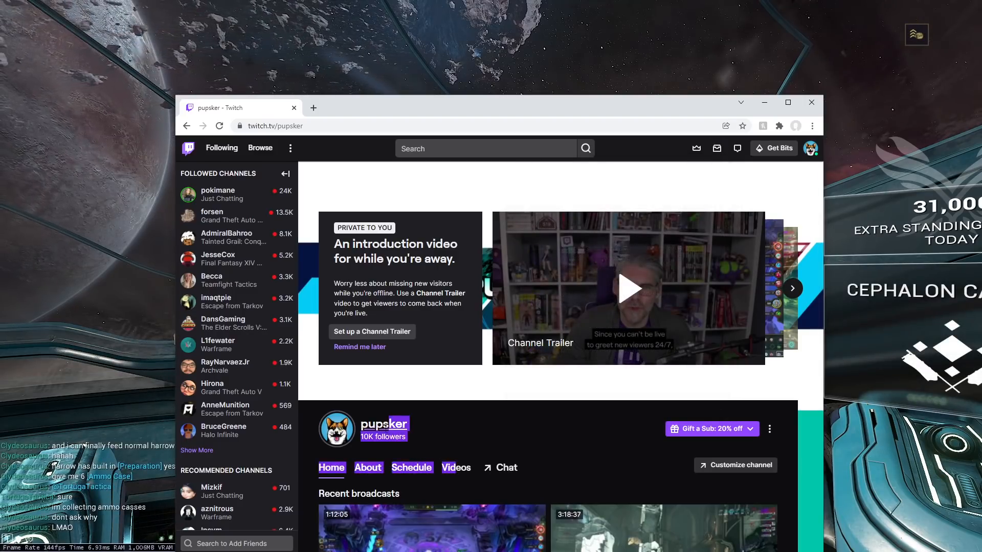